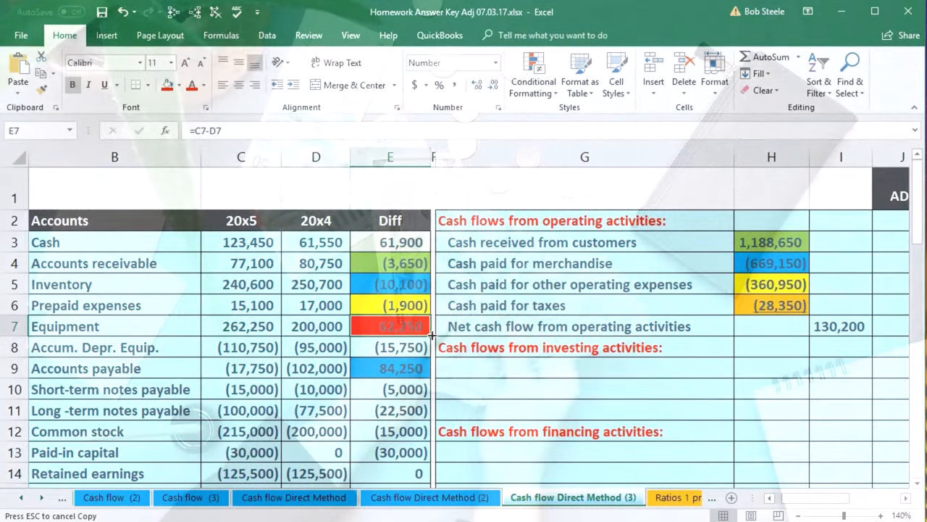
mouse_move(446, 304)
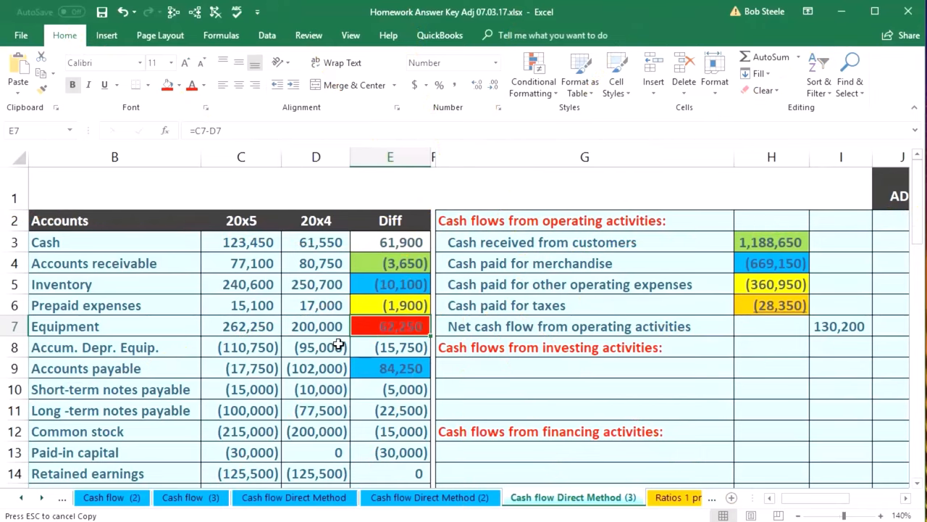
left_click(390, 348)
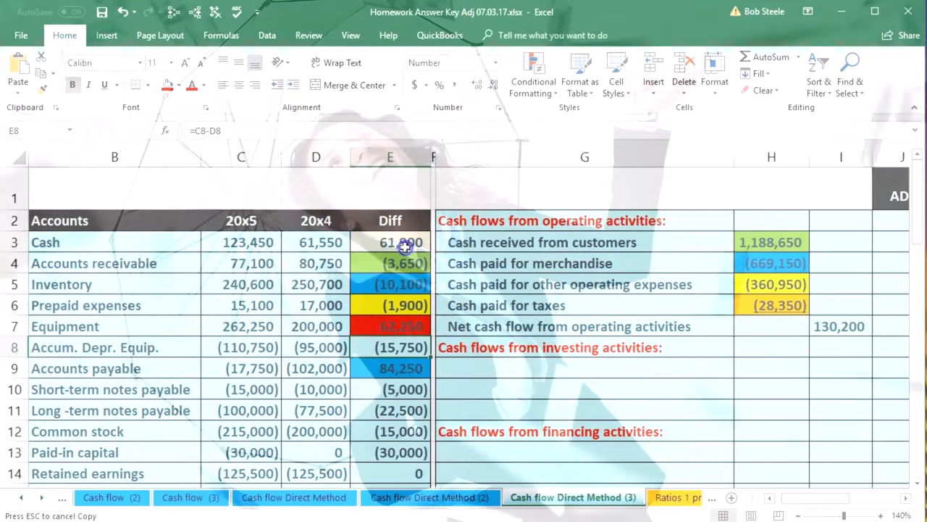
left_click(390, 242)
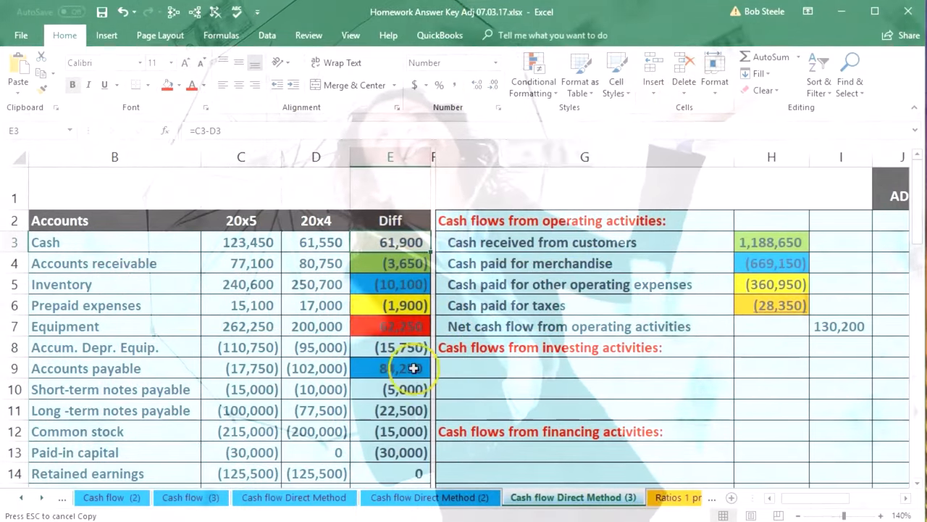